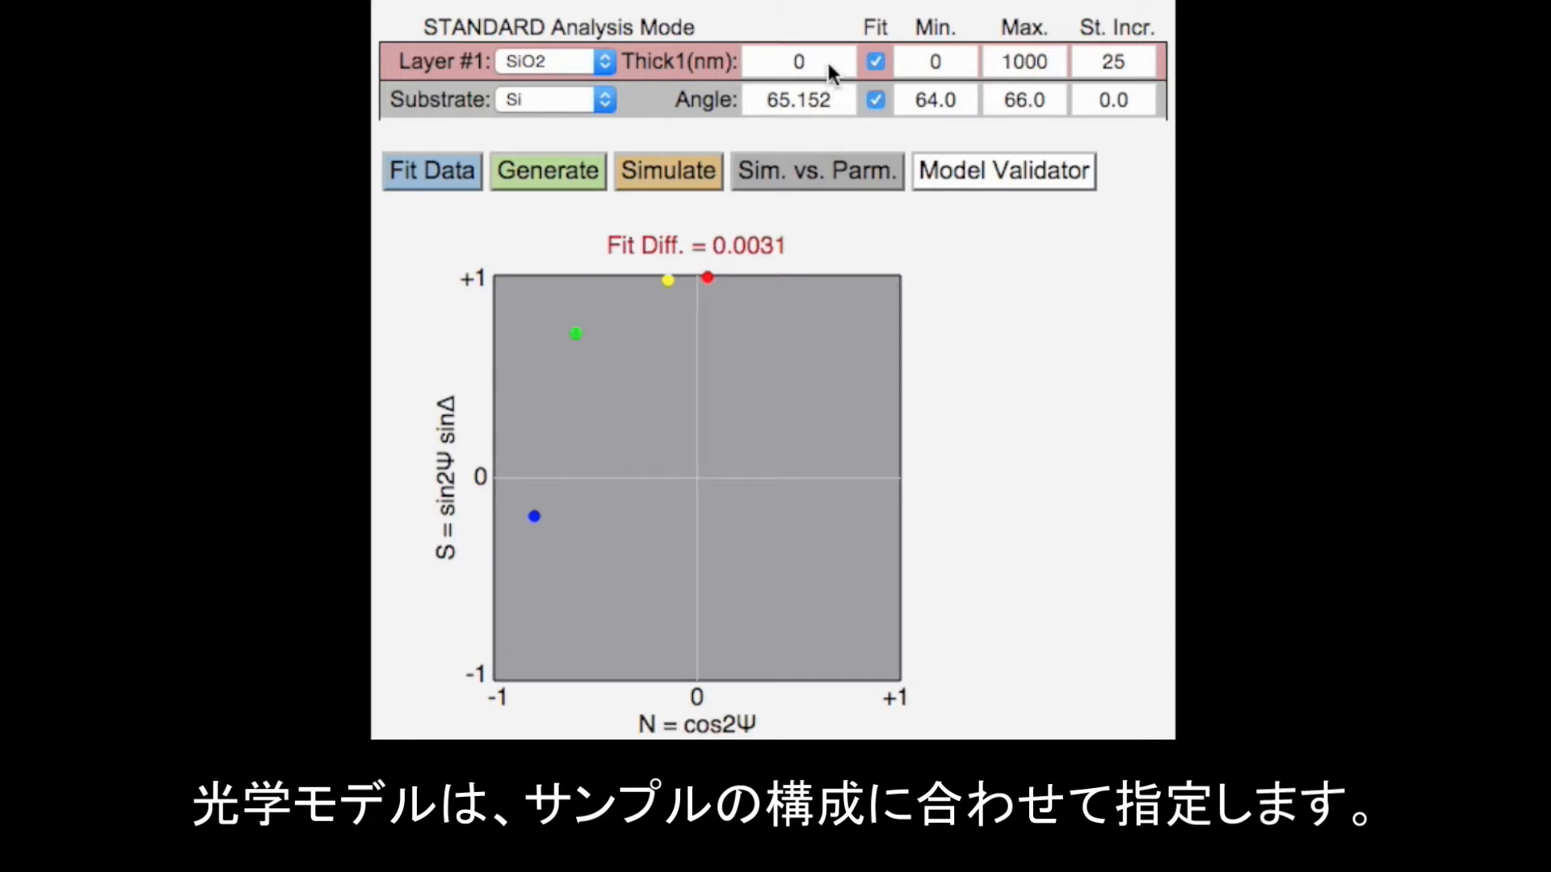
Step: Enter 200 nm as the Layer #1 SiO2 thickness (Thick1)
click(798, 59)
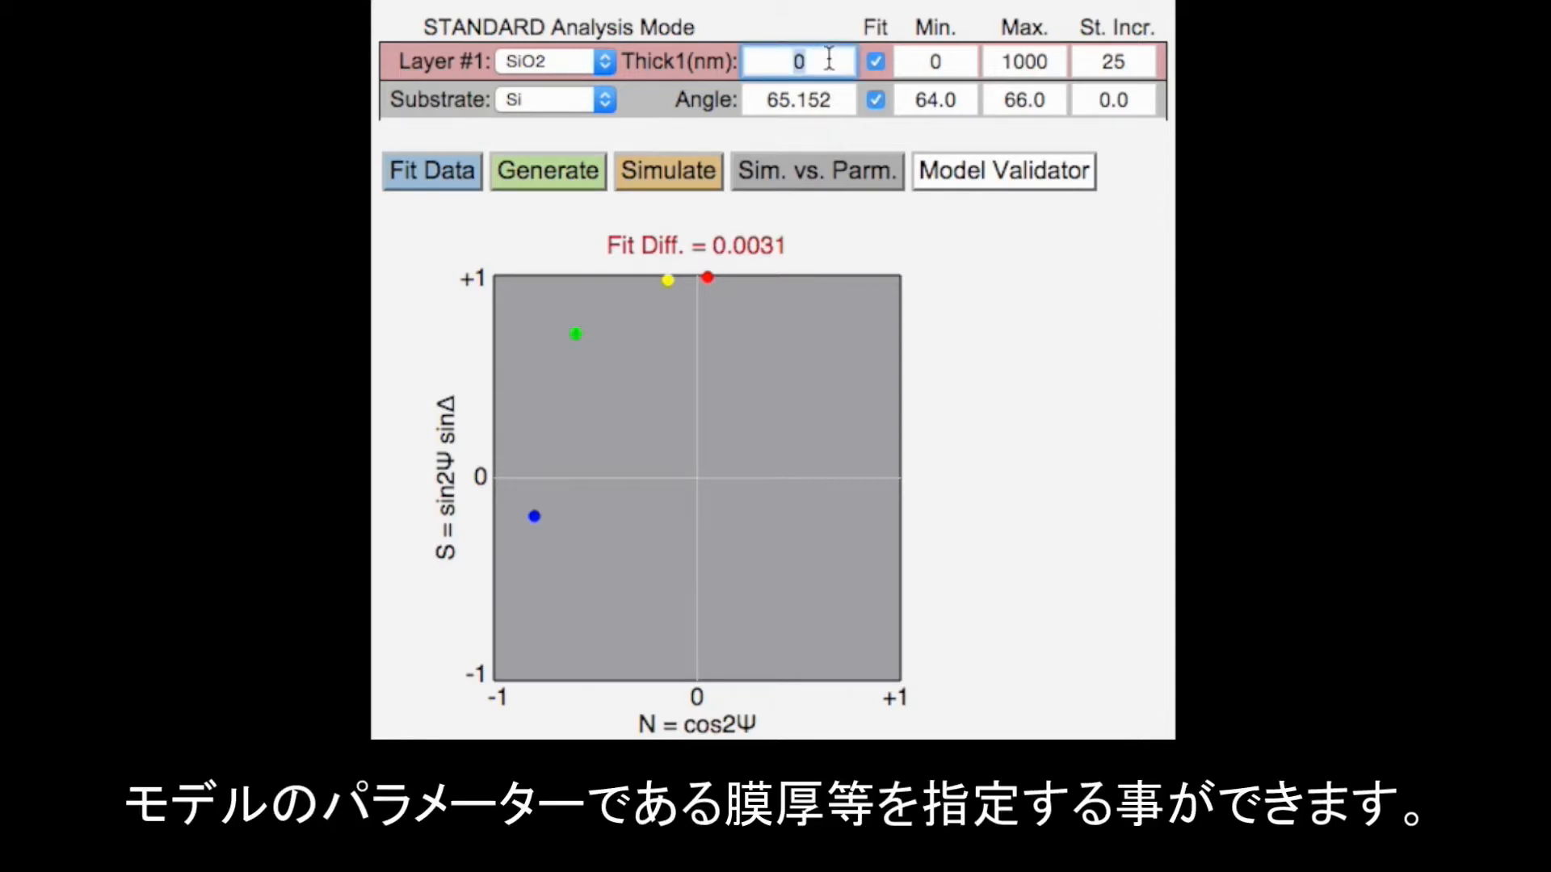
text(200)
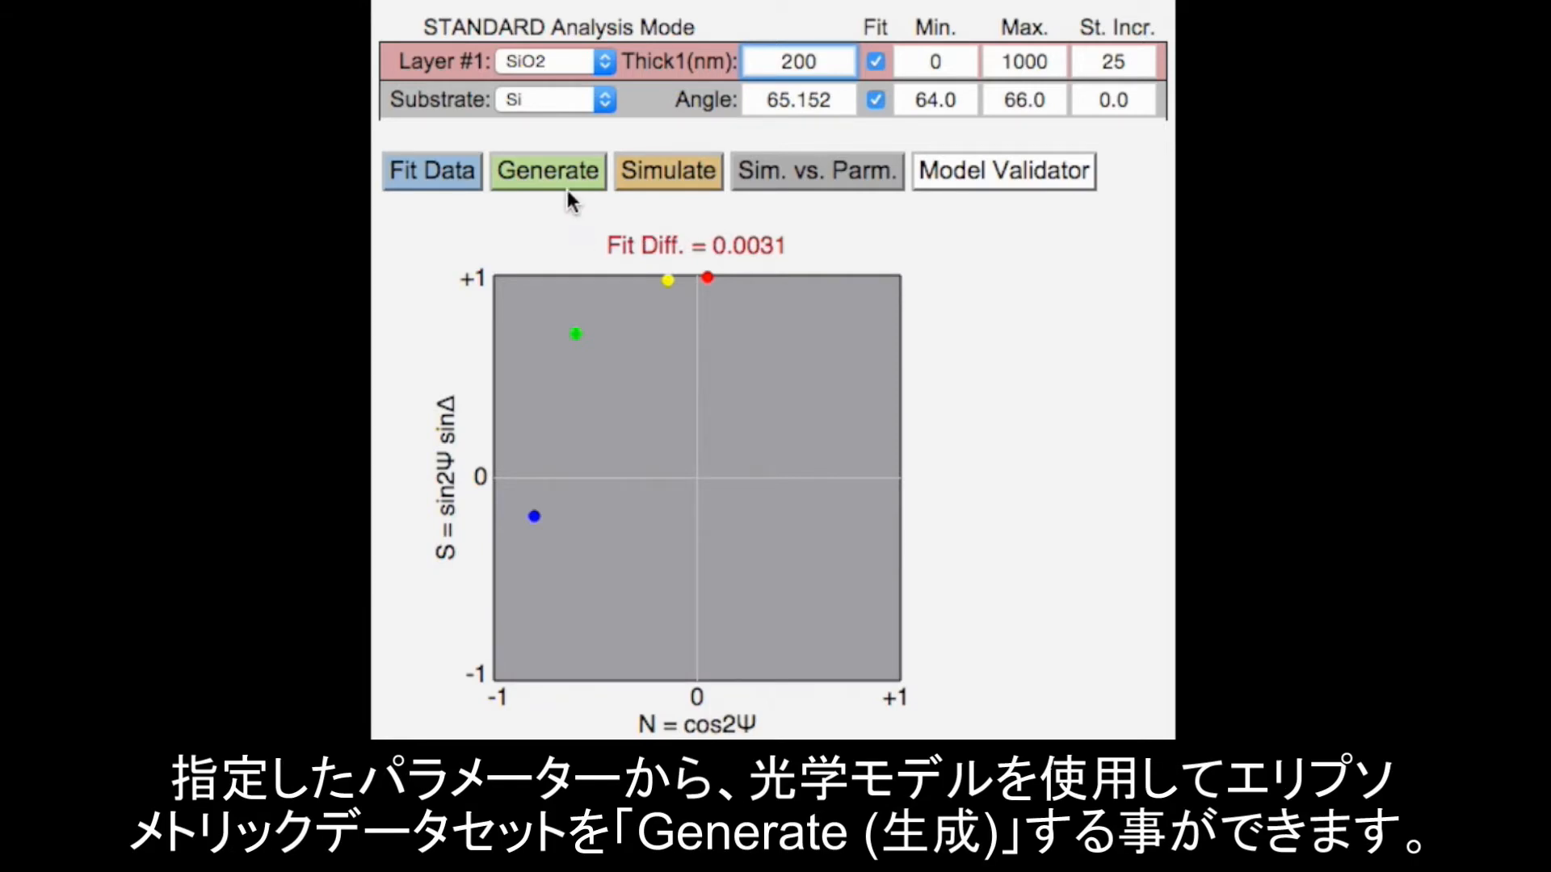
Step: Generate simulated data from the 200 nm model, giving Fit Diff 1.0378
click(548, 170)
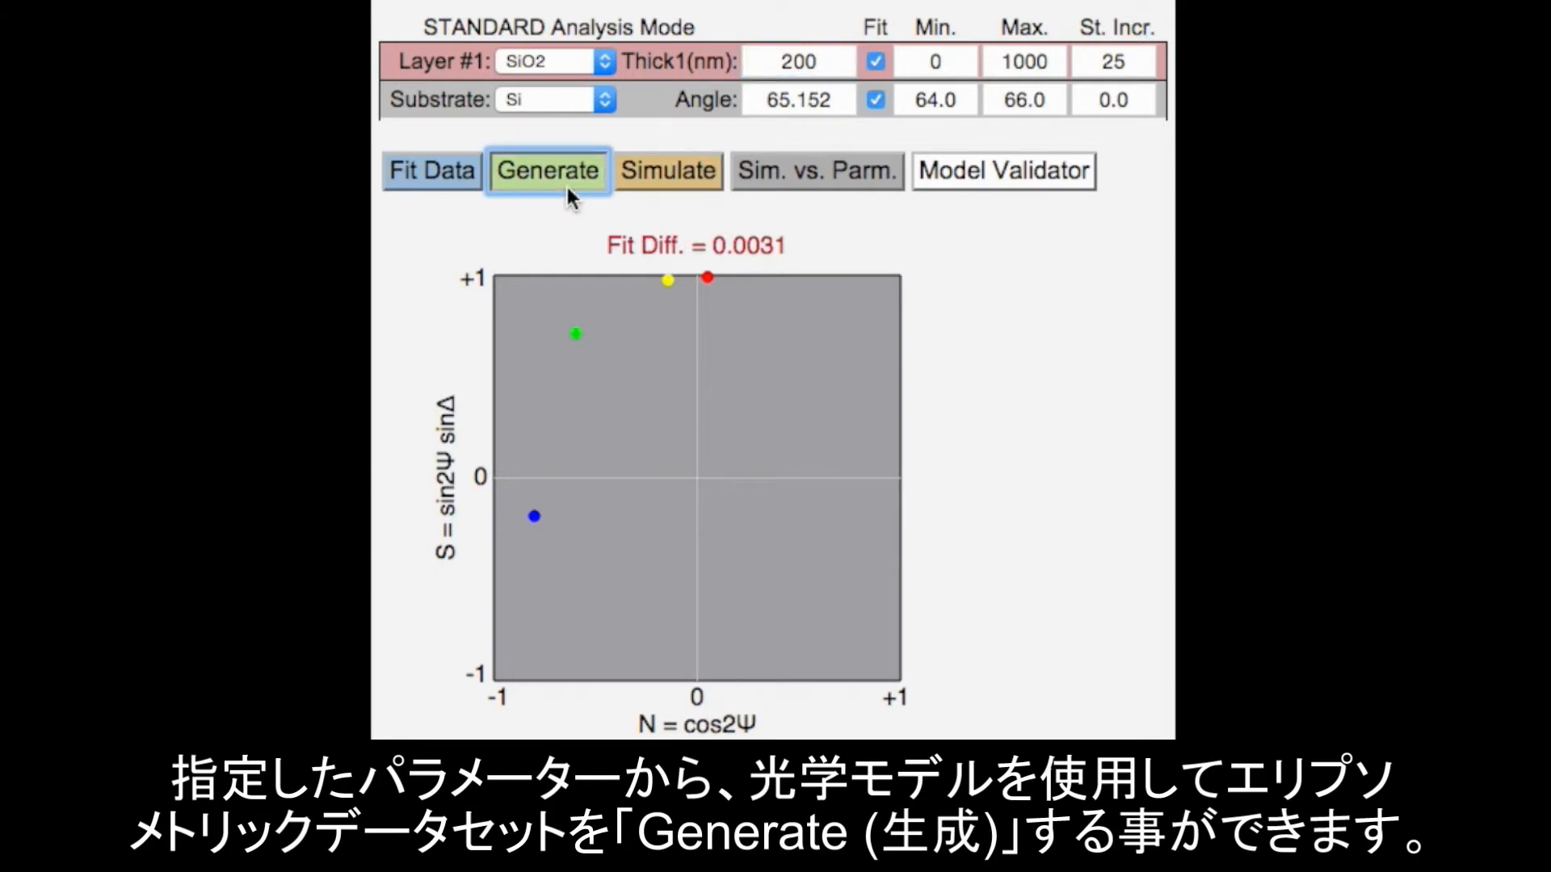
click(546, 169)
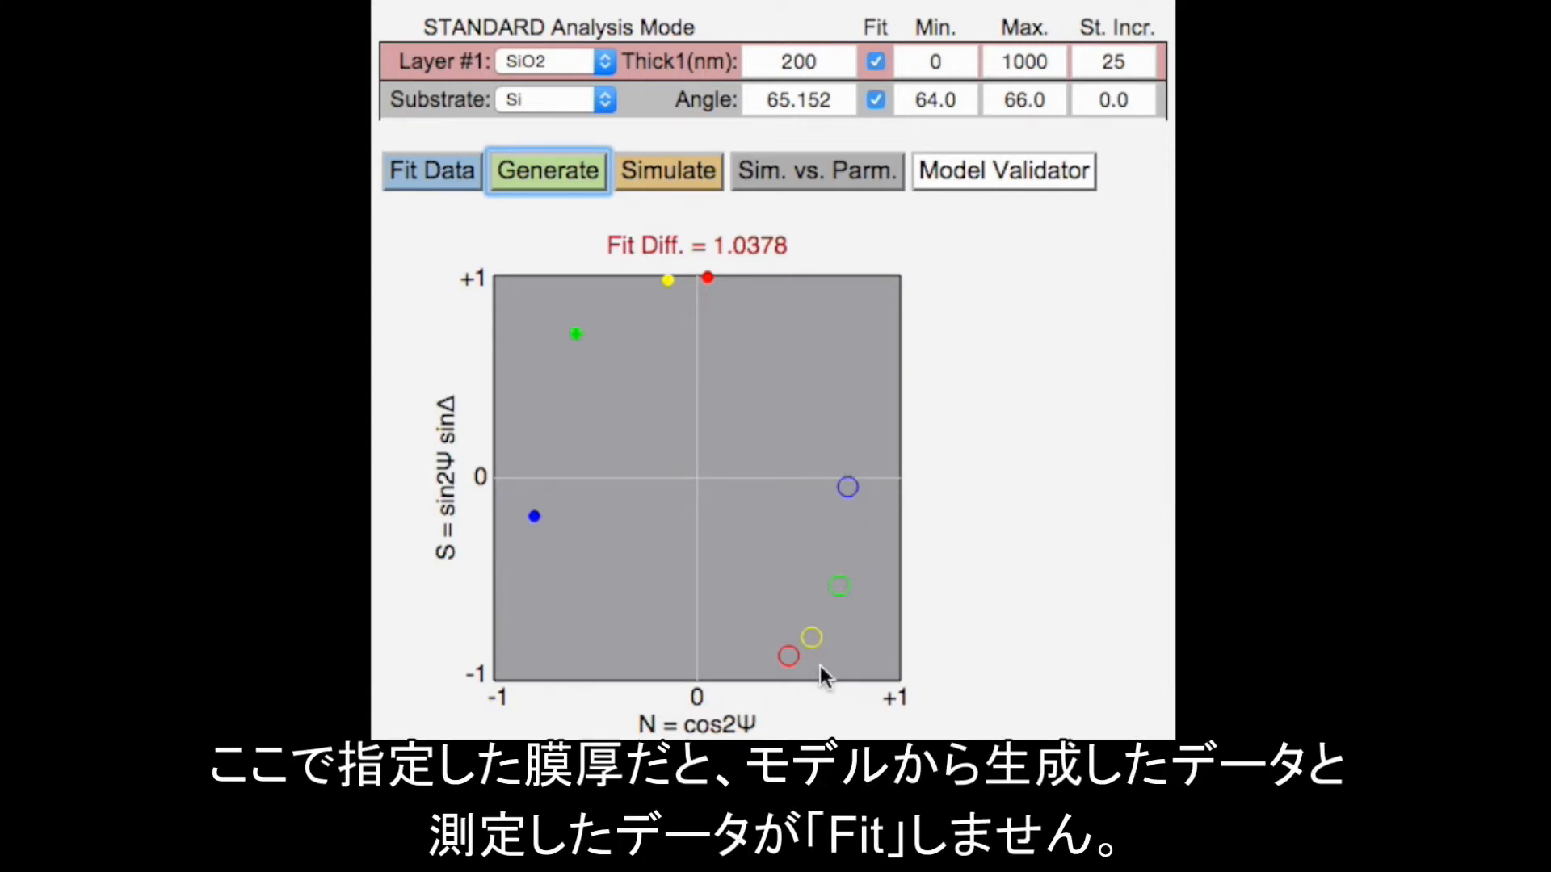
mouse_move(582, 563)
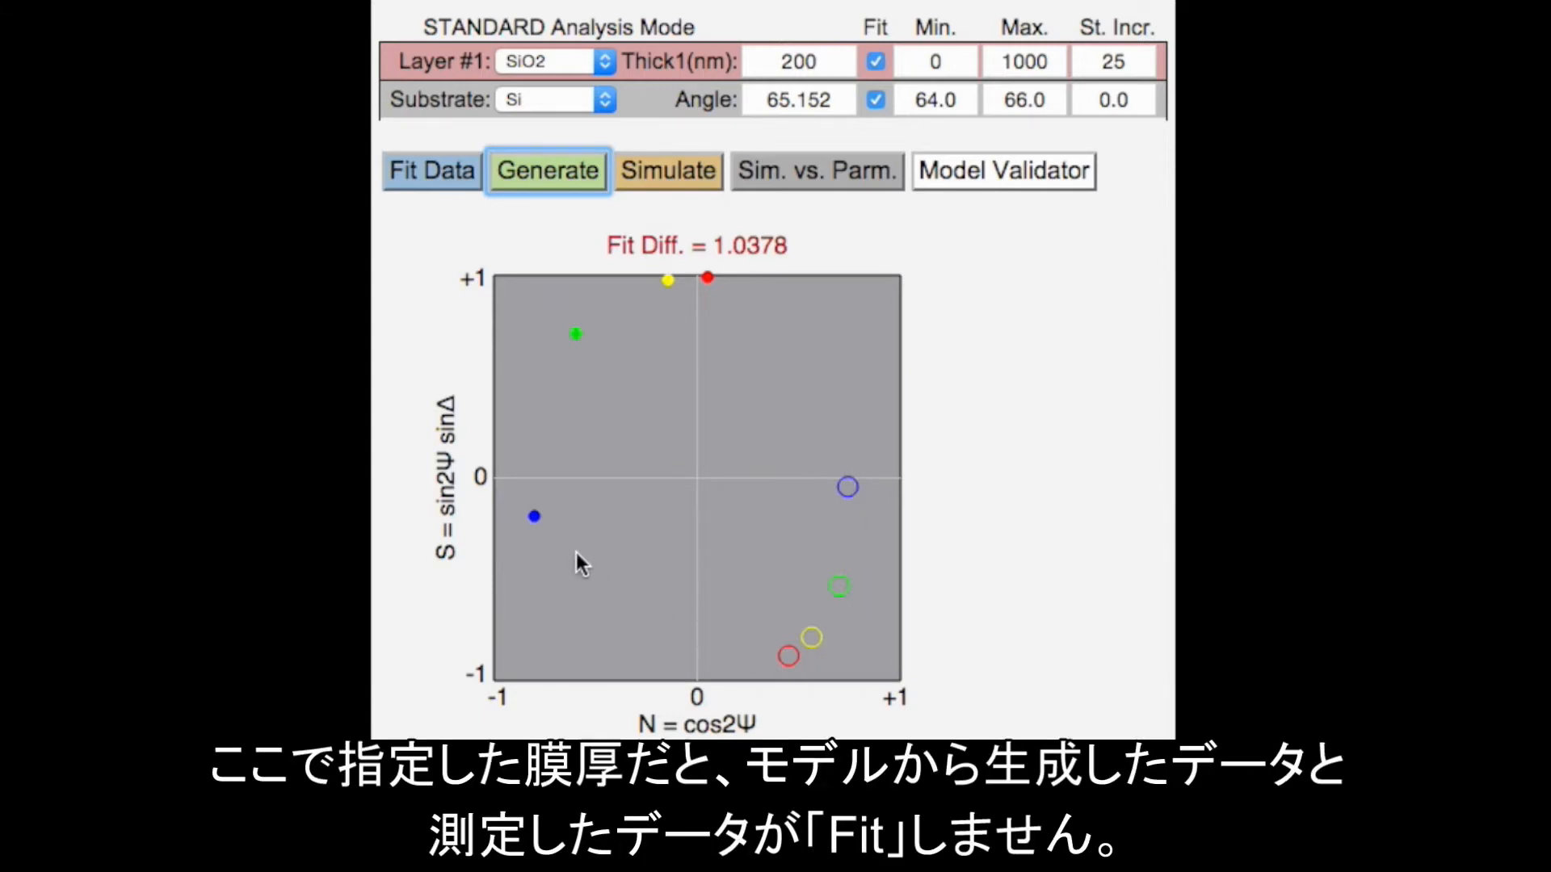
mouse_move(721, 306)
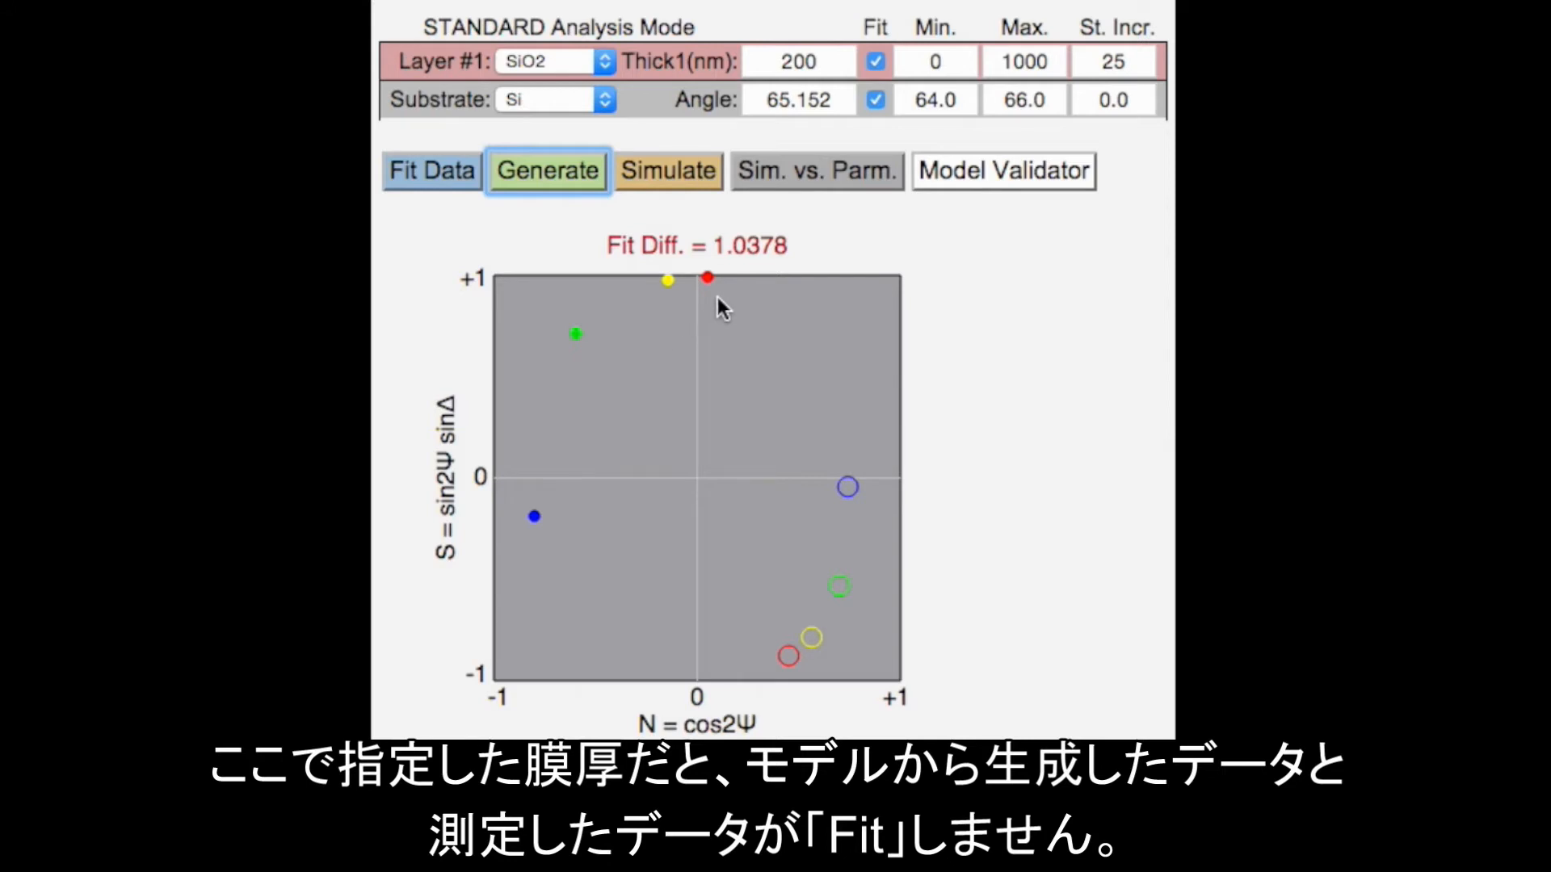
mouse_move(801, 265)
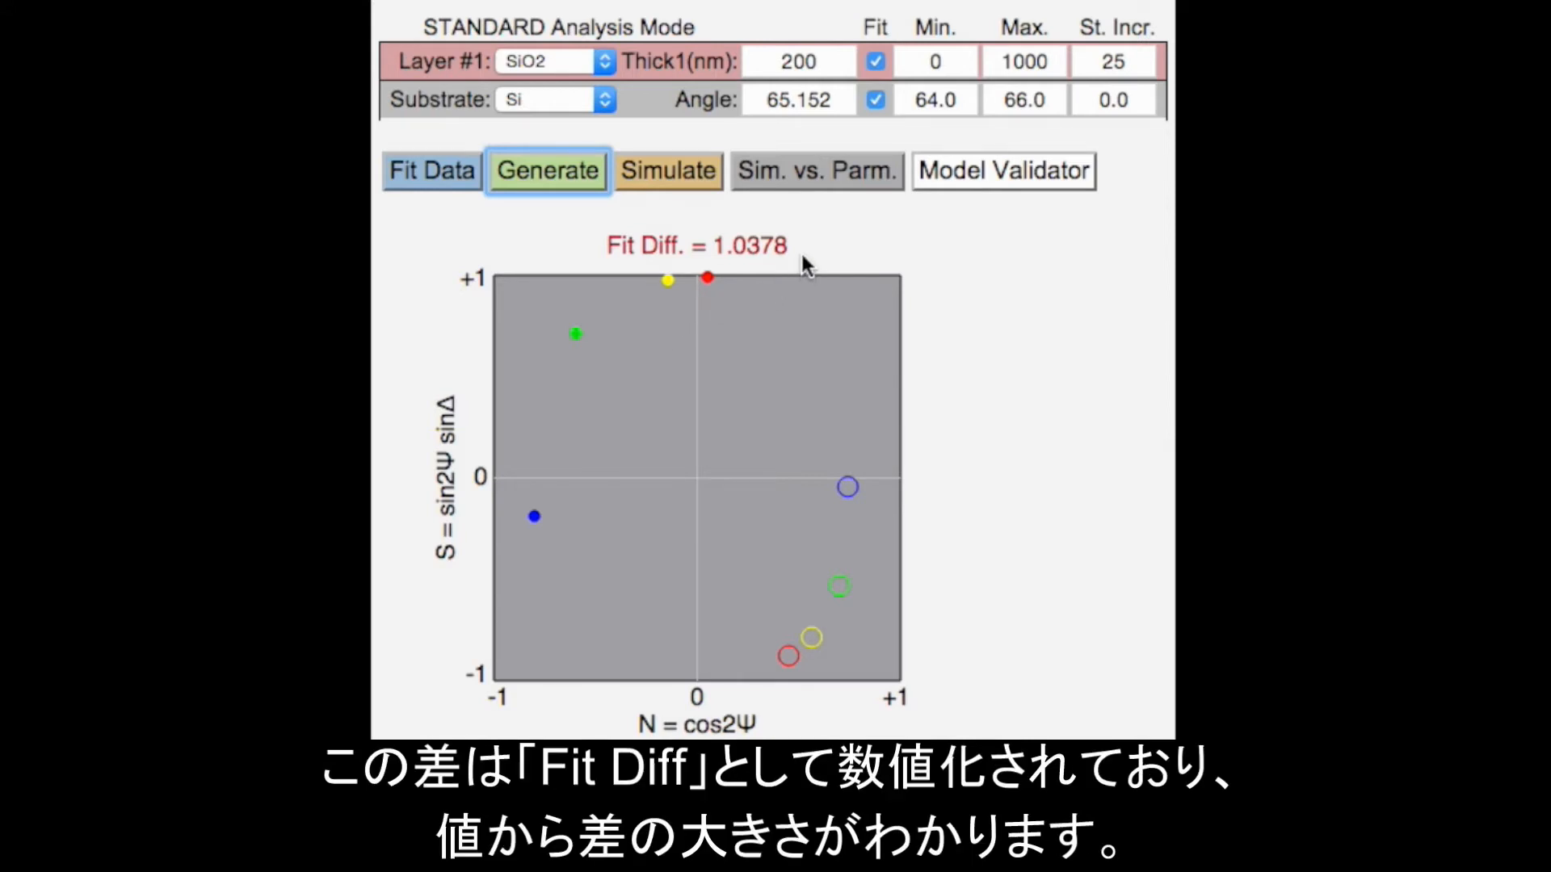
mouse_move(540, 233)
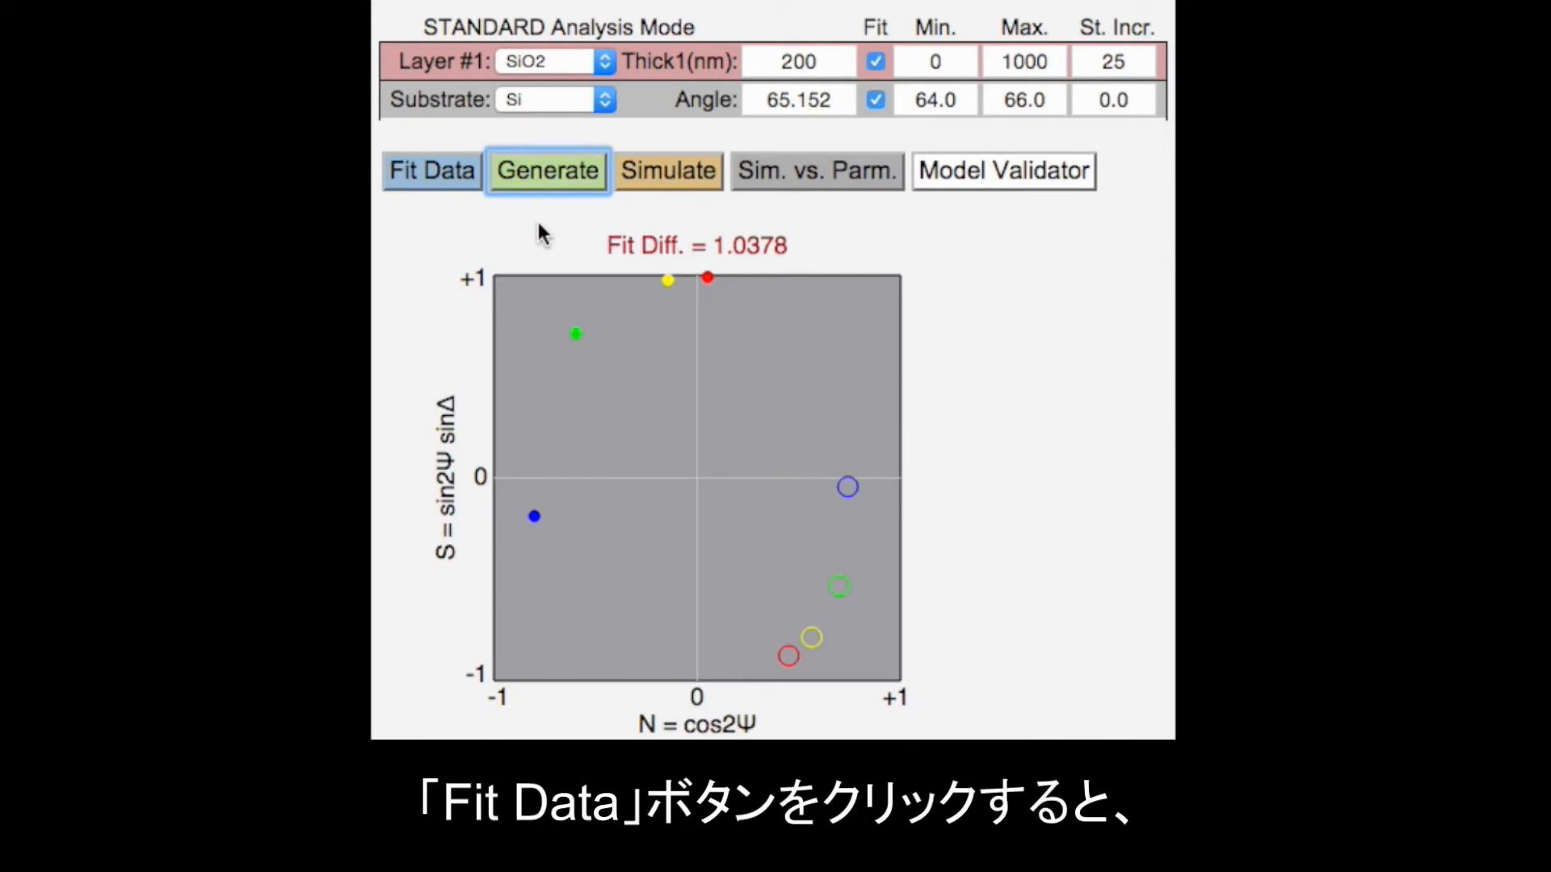
Step: Fit the model to the data: SiO2 103.50 nm, angle 65.638, Fit Diff 0.0031
click(429, 169)
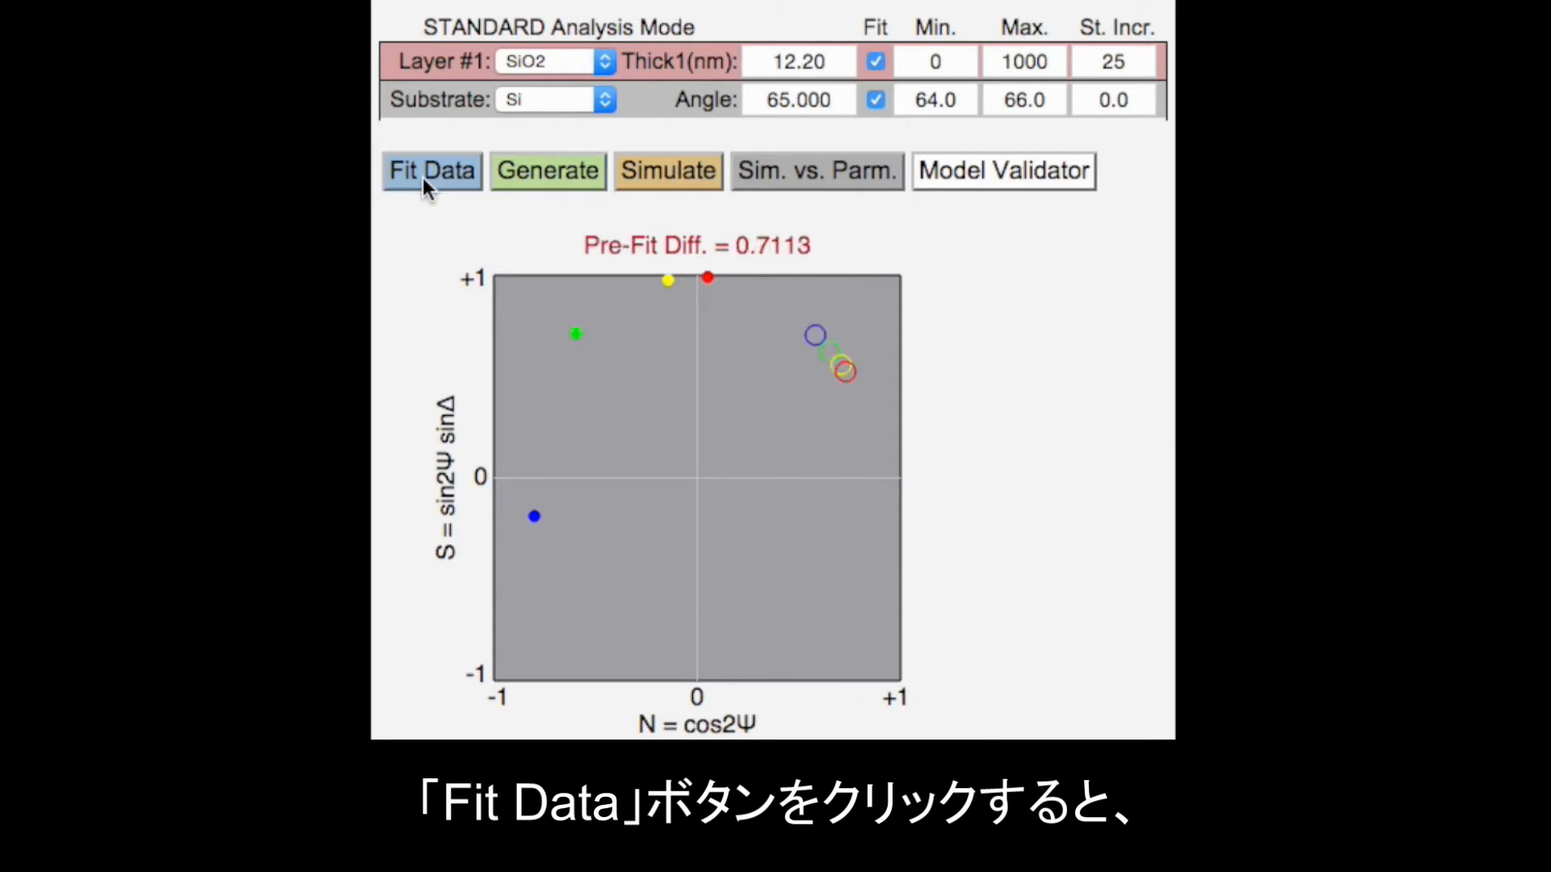
click(430, 172)
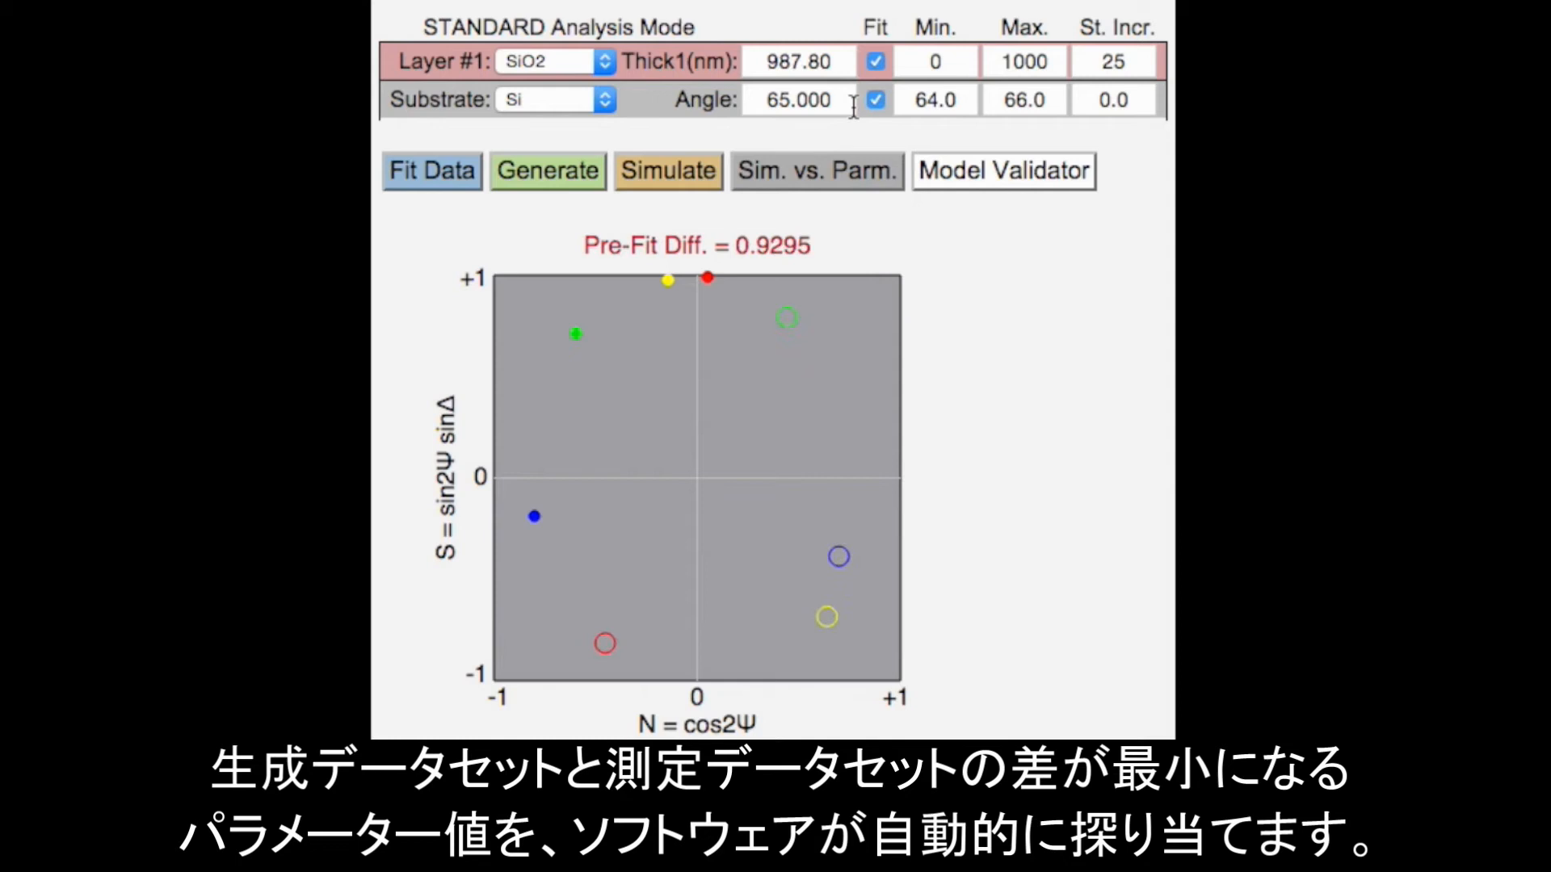
click(430, 170)
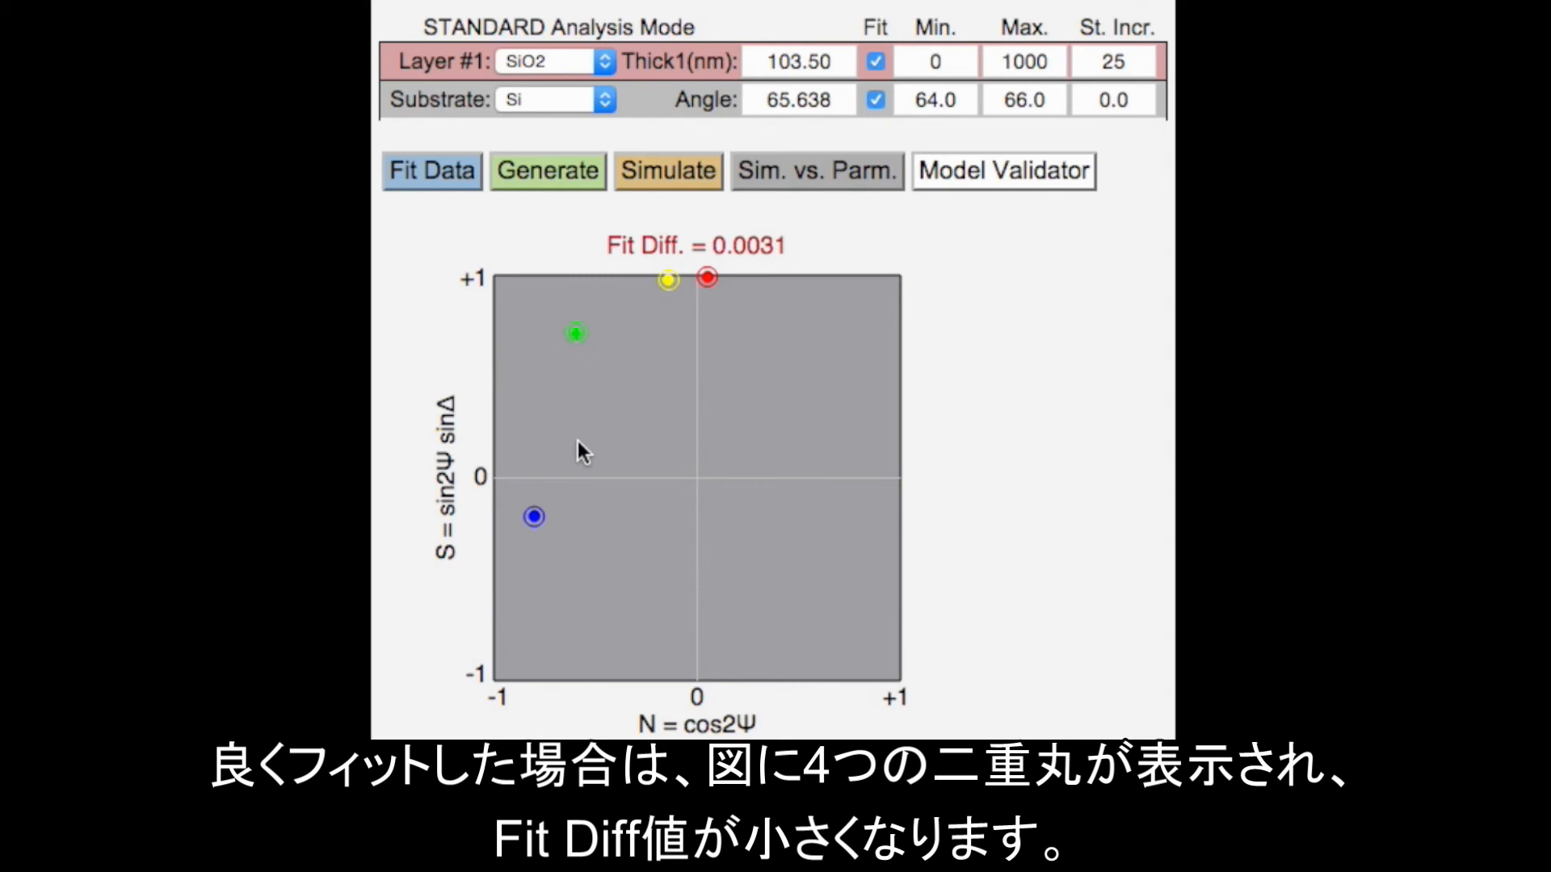
mouse_move(750, 359)
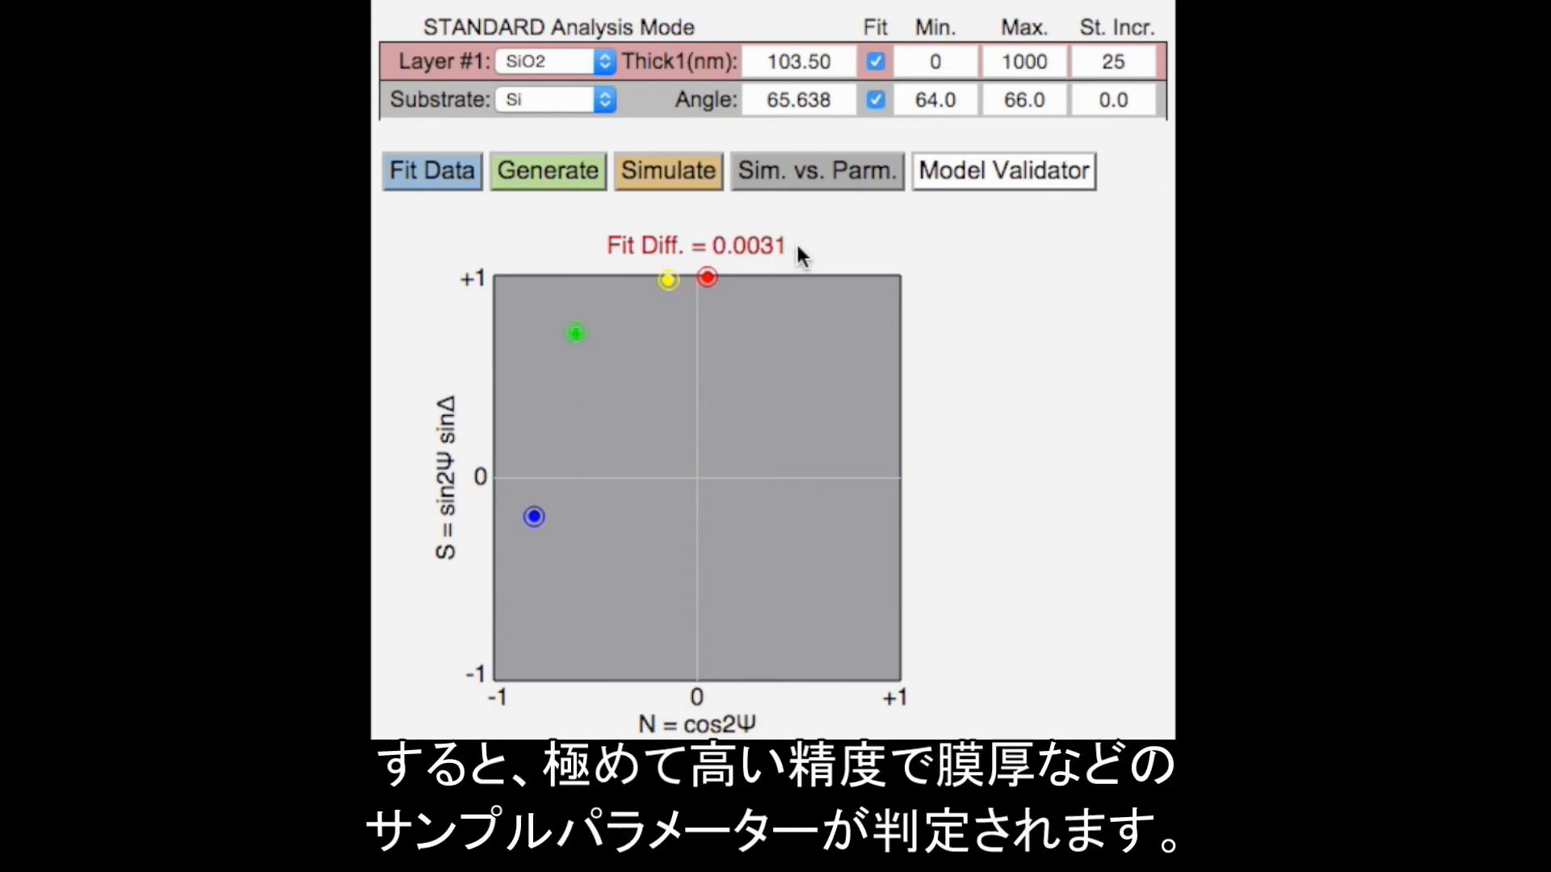
click(796, 62)
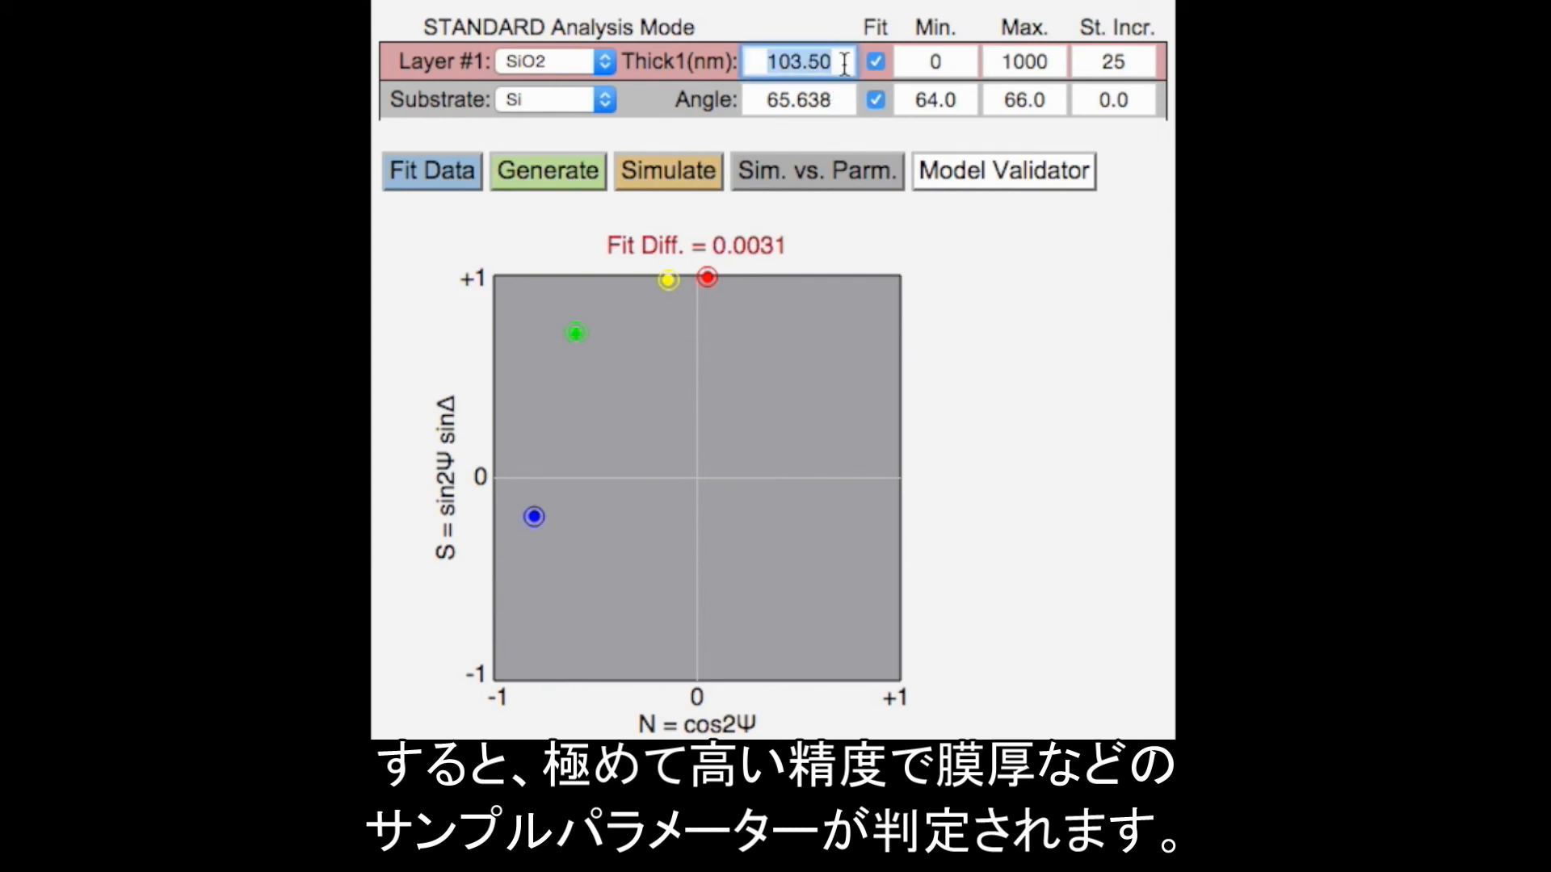